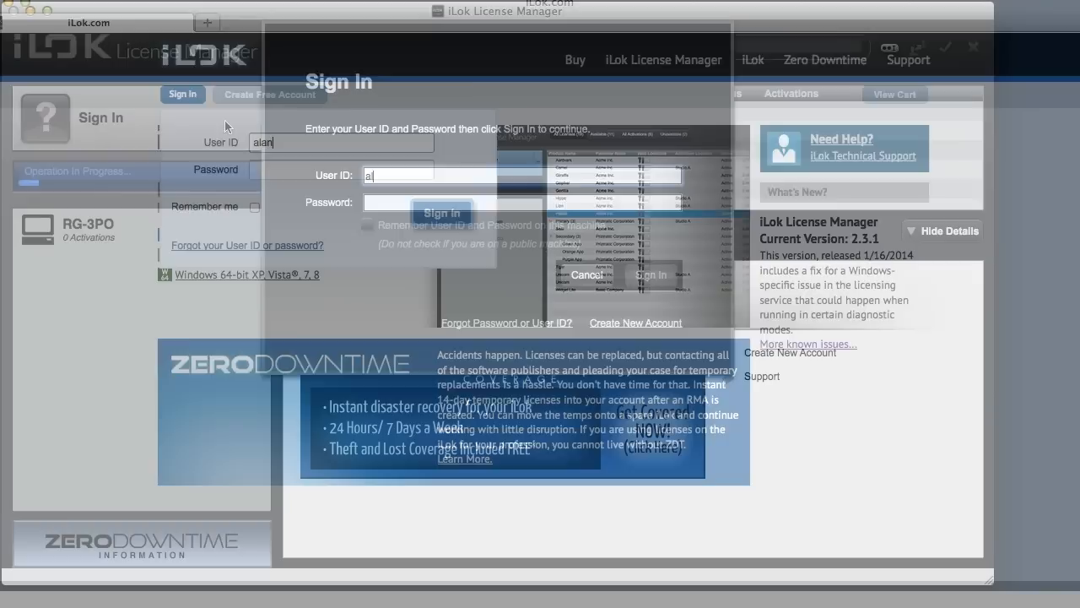
Sign in, activate the Green license and acknowledge the successful-activation notice
click(442, 212)
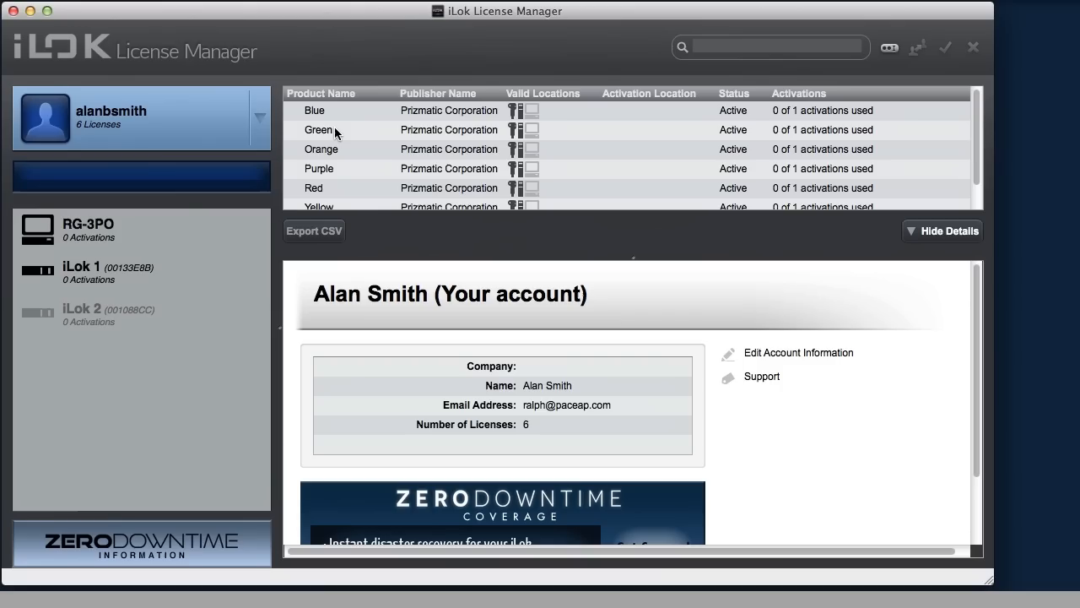
click(332, 128)
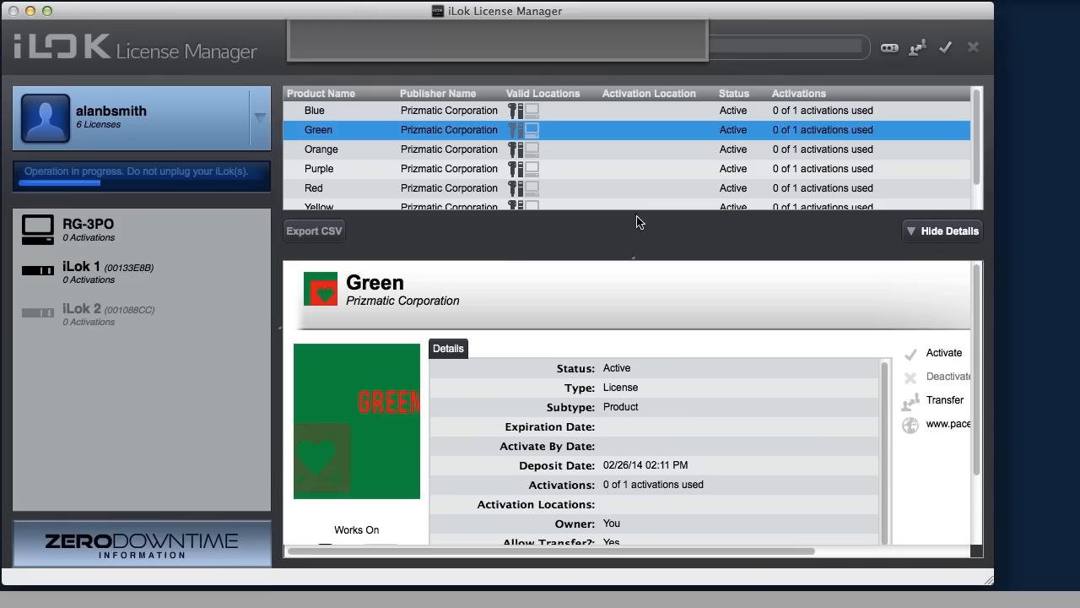
click(915, 353)
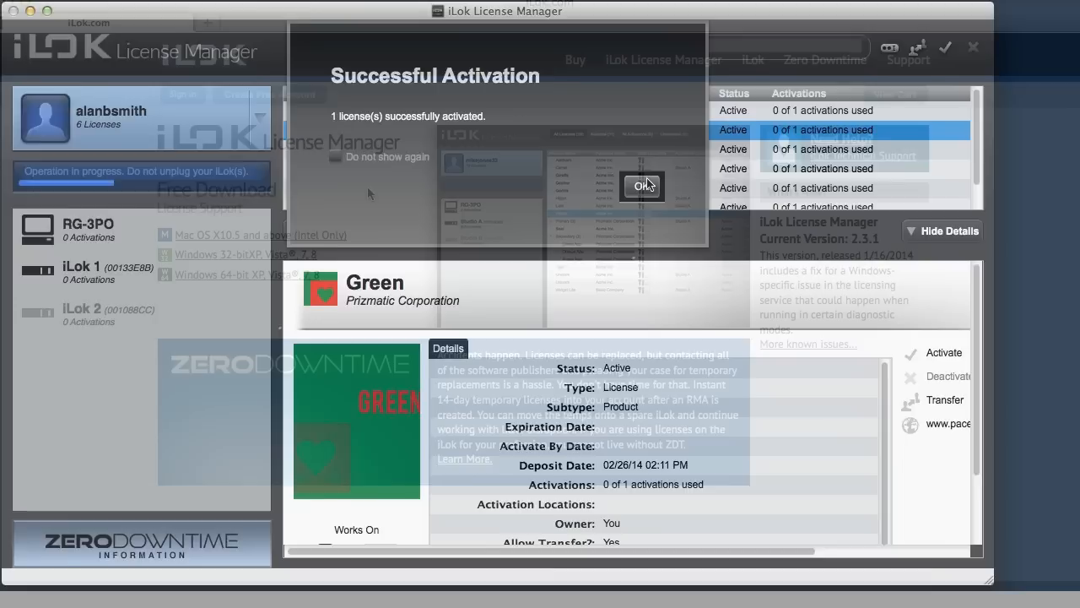
click(645, 185)
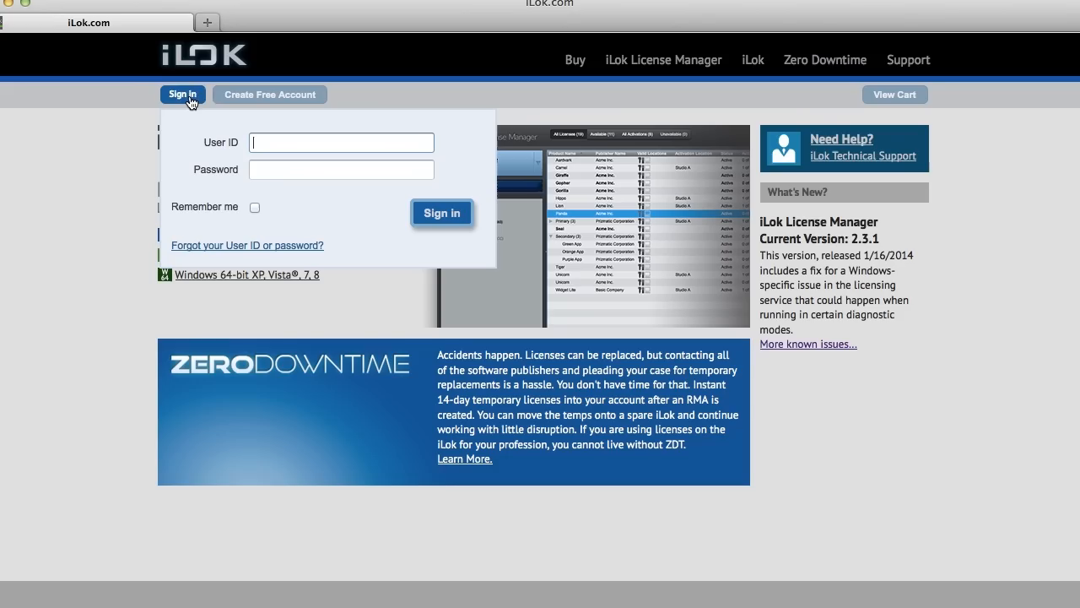
Reach the account recovery page via 'Forgot your User ID or password?', then start a free account
click(246, 245)
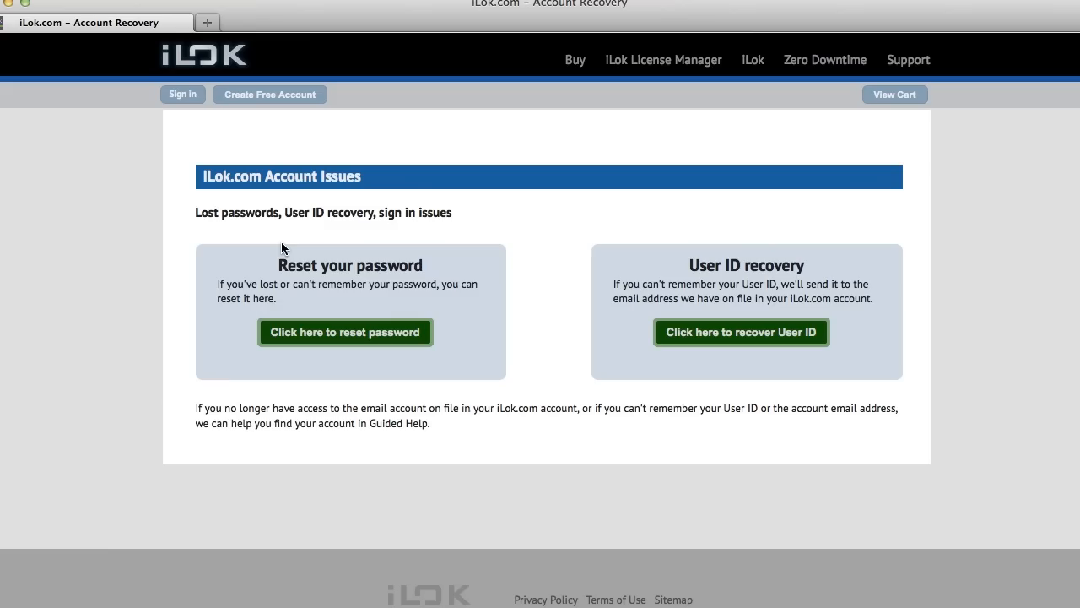
click(270, 94)
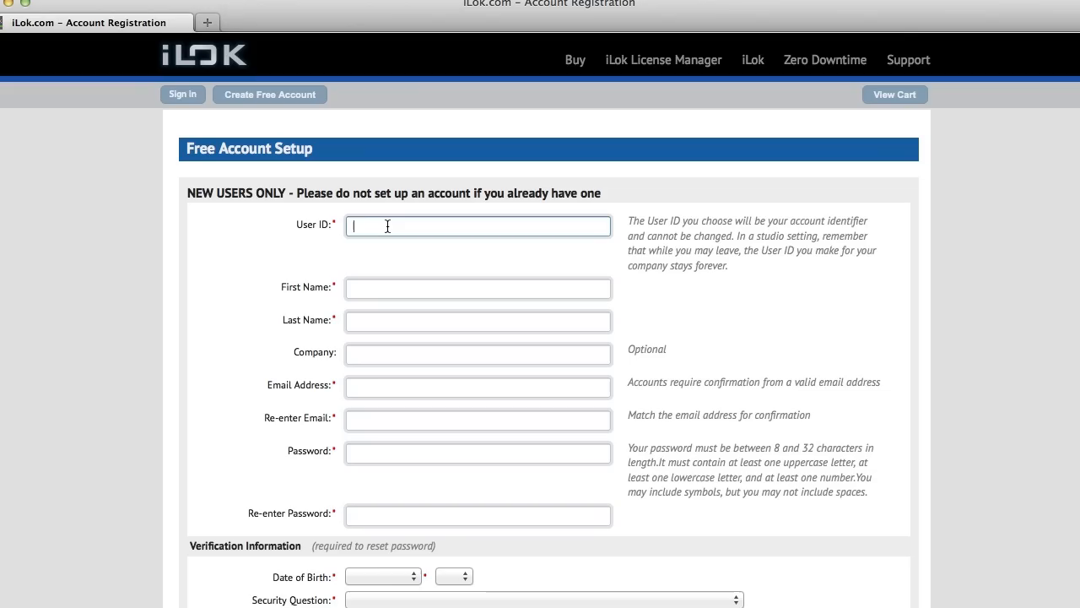
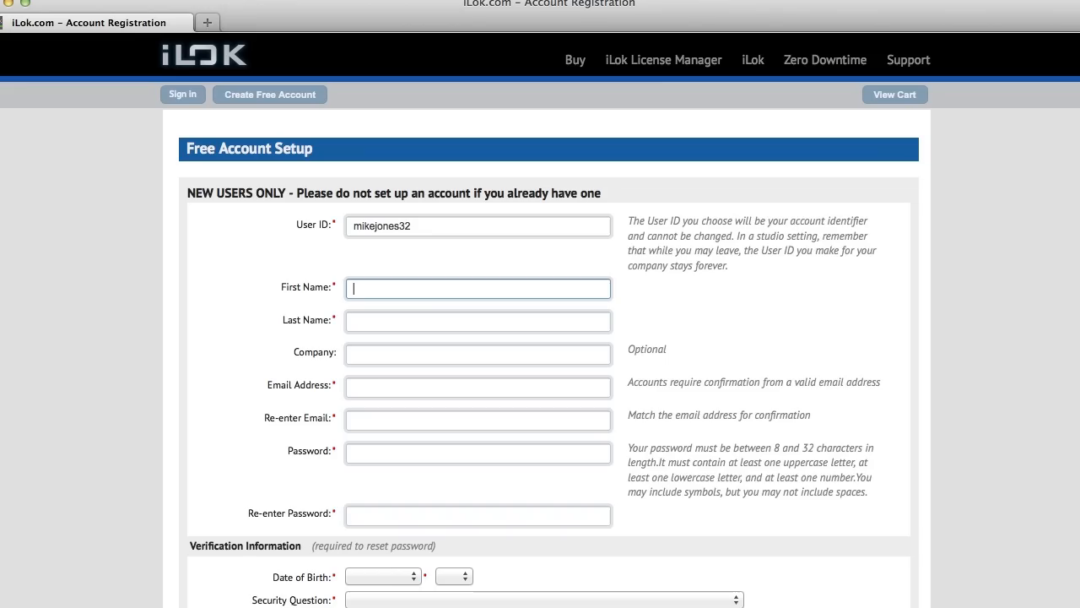
click(478, 320)
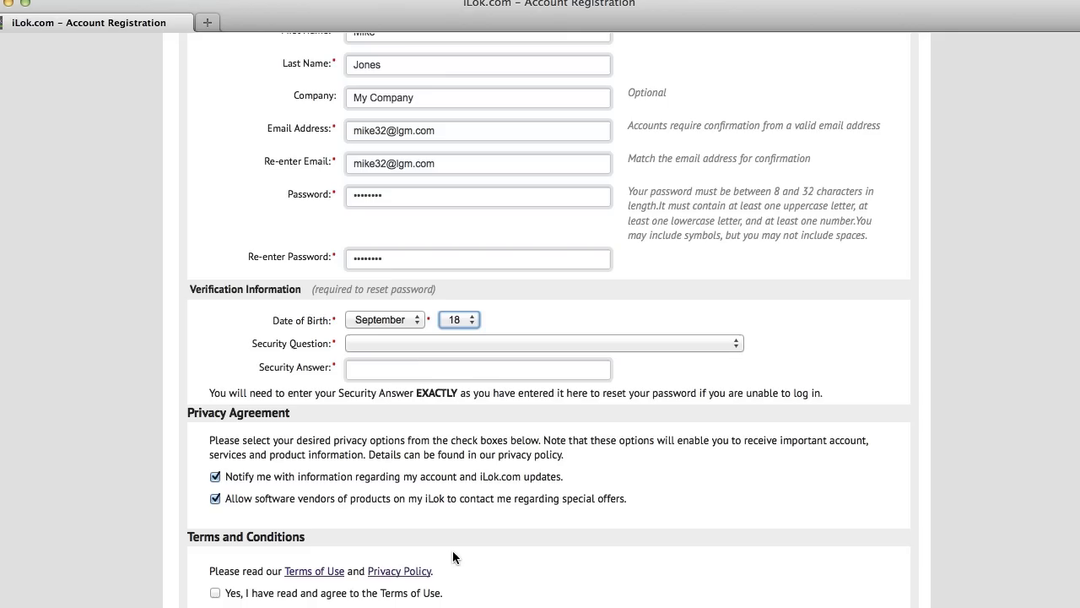
click(543, 344)
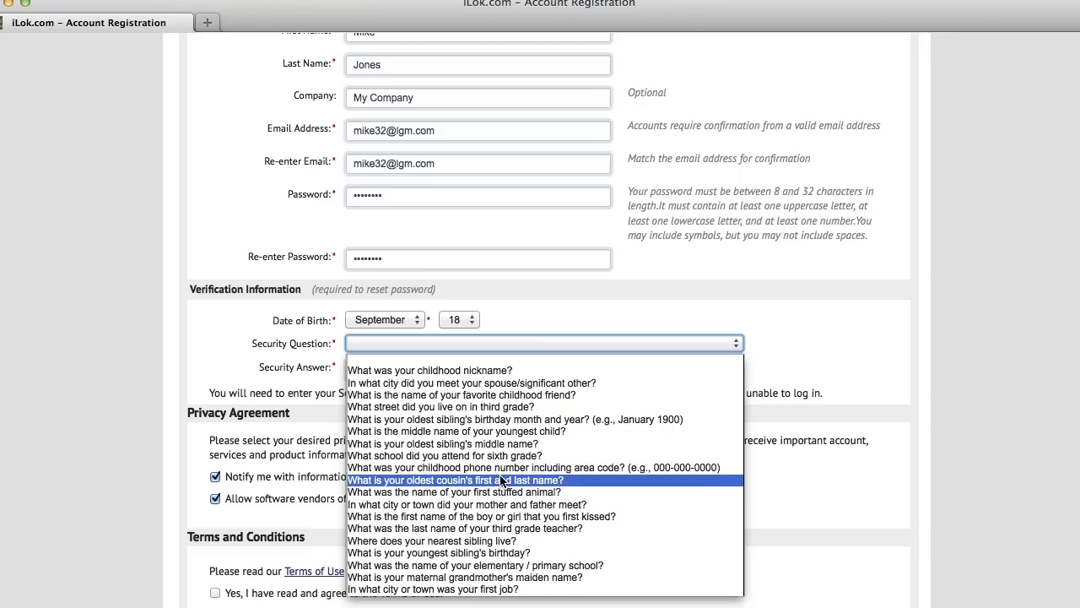
click(427, 407)
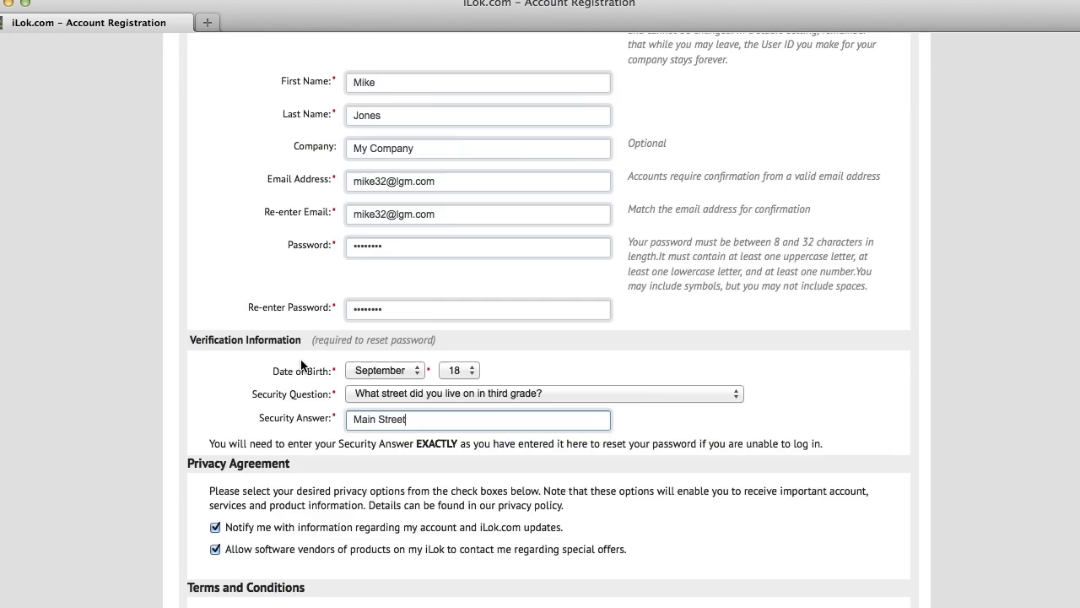
scroll(down, 3)
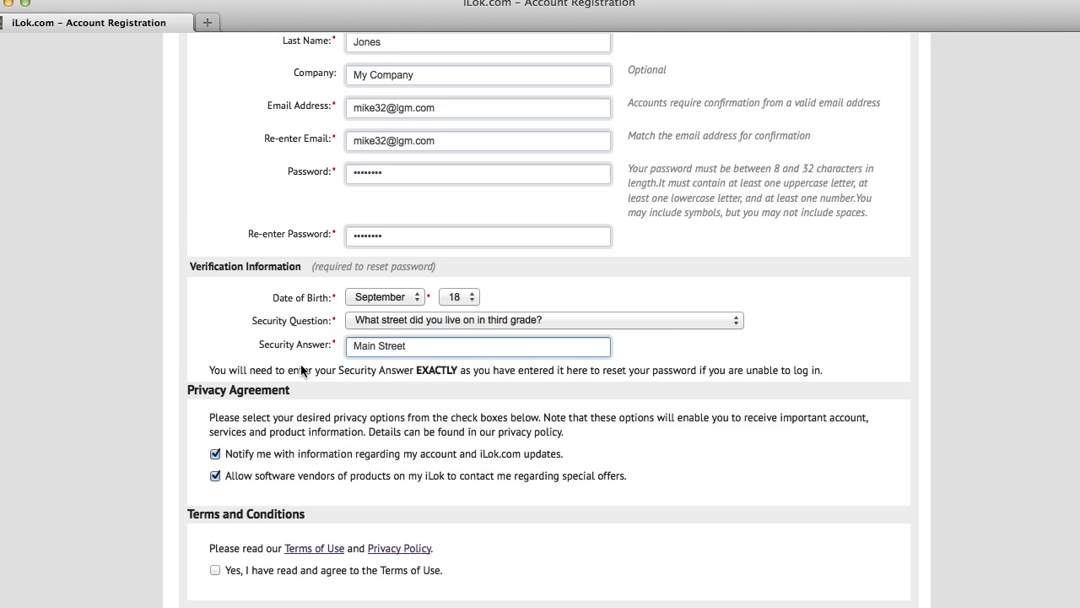
Agree to the Terms of Use and submit the Create Account form
click(314, 547)
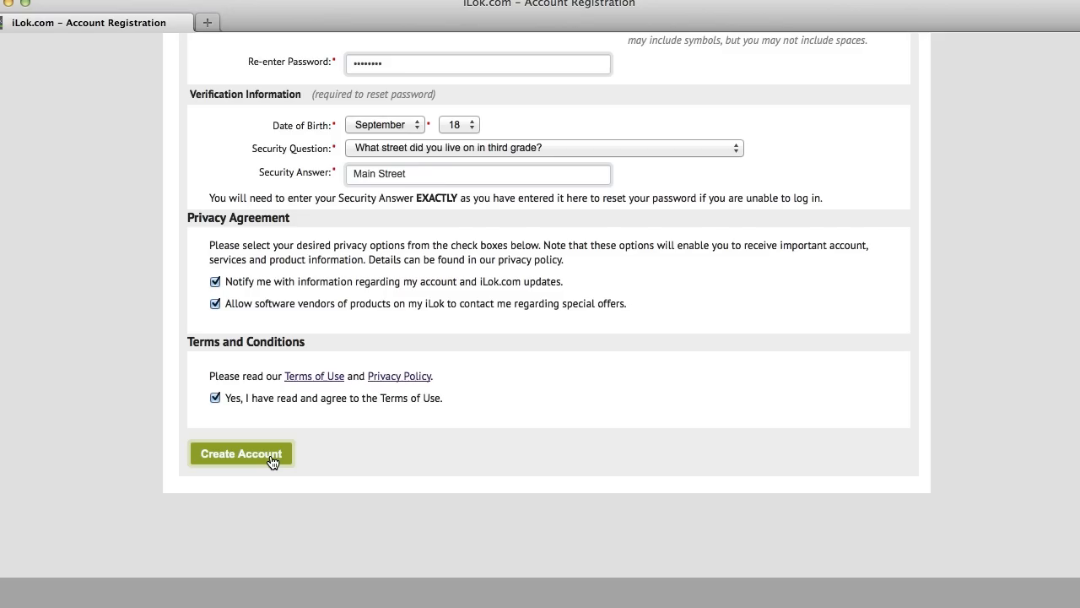
click(240, 453)
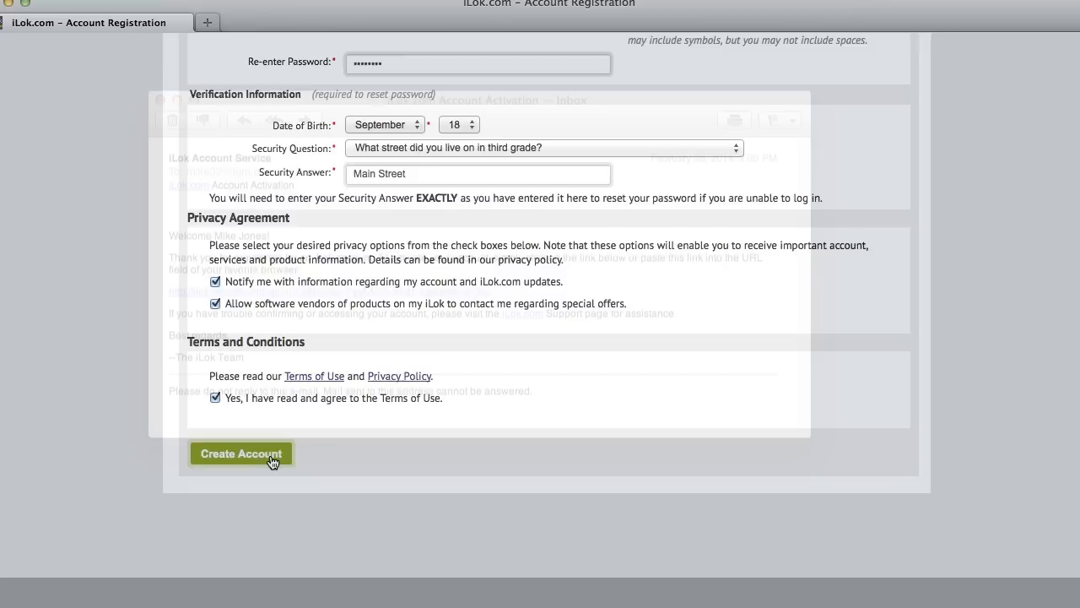
View the iLok.com Account Activation email with its verification link
click(240, 453)
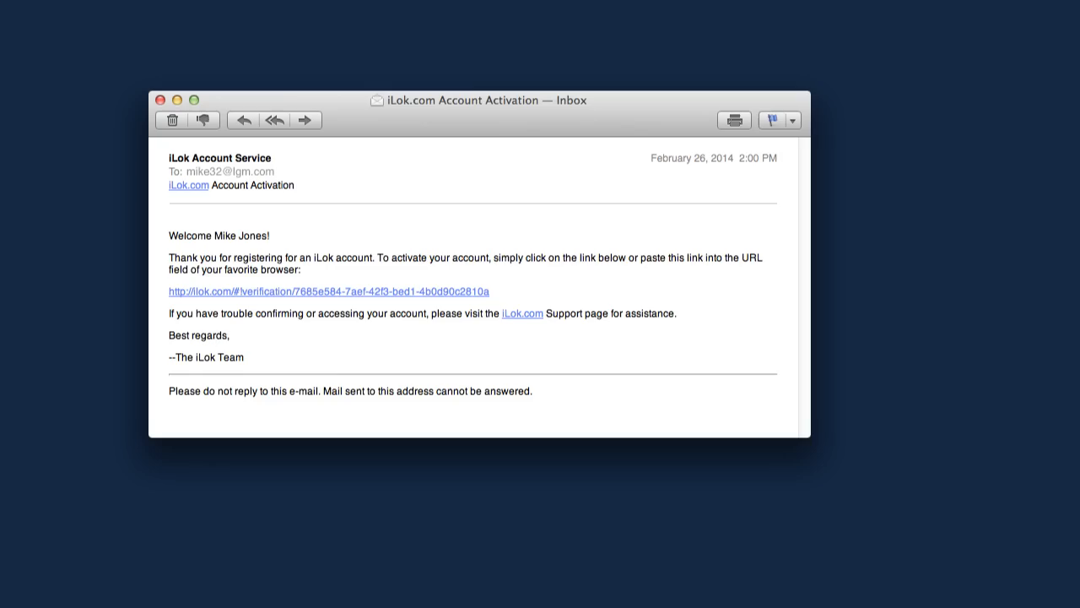